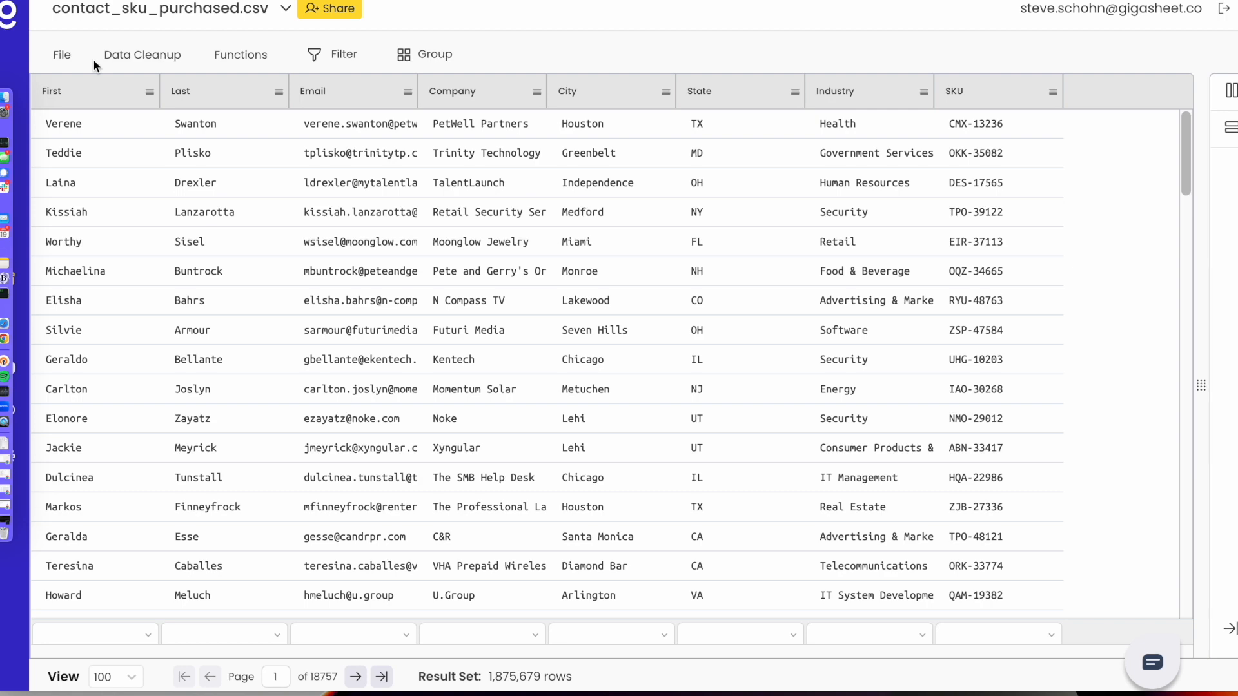
pyautogui.moveTo(924, 90)
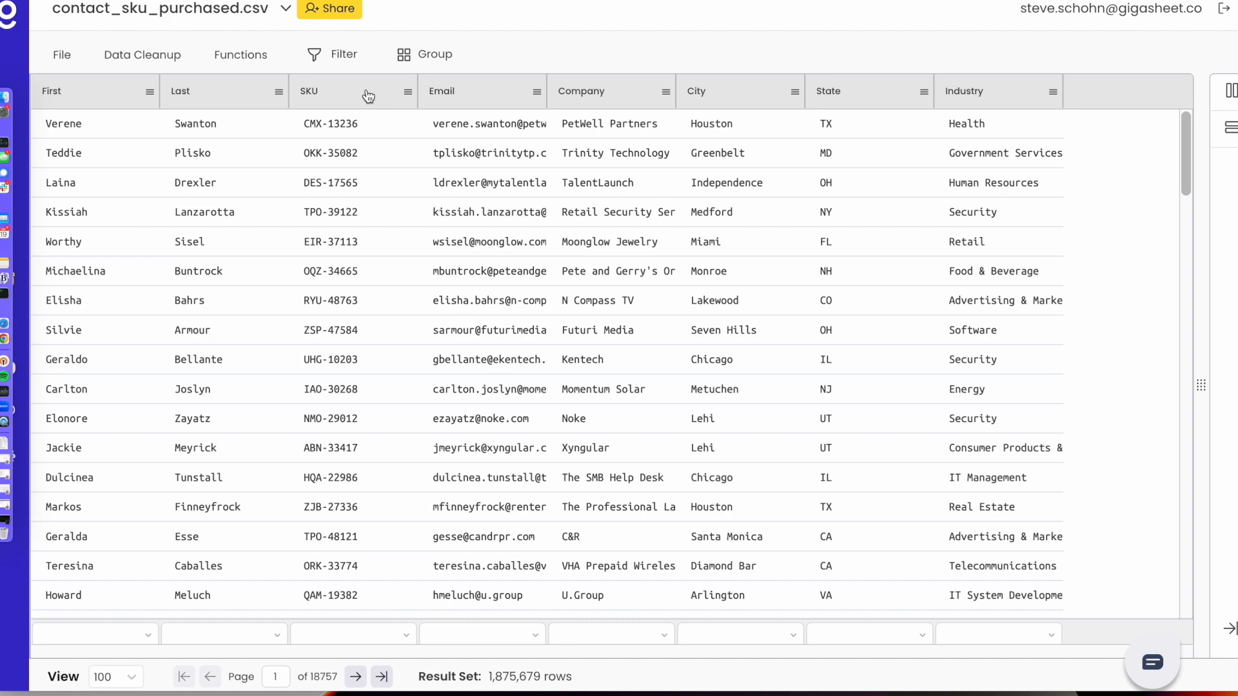
# Step: Move the SKU column to third position, right after the First and Last name columns
pyautogui.click(329, 153)
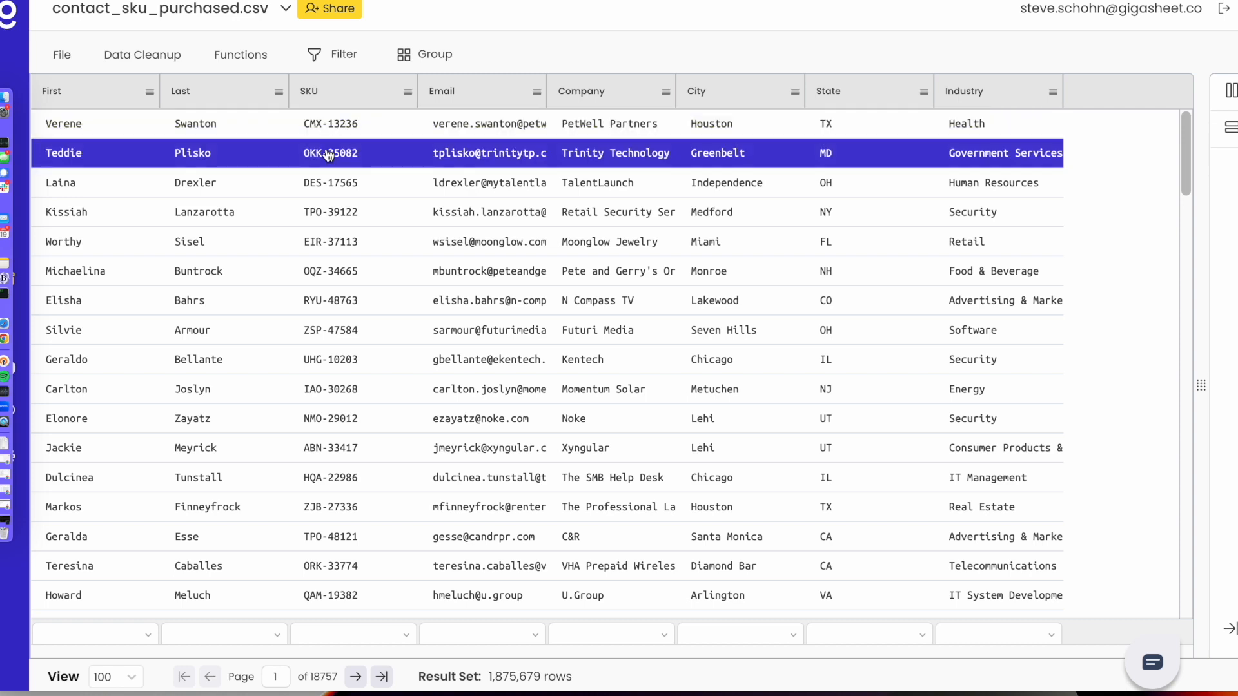
pyautogui.click(446, 536)
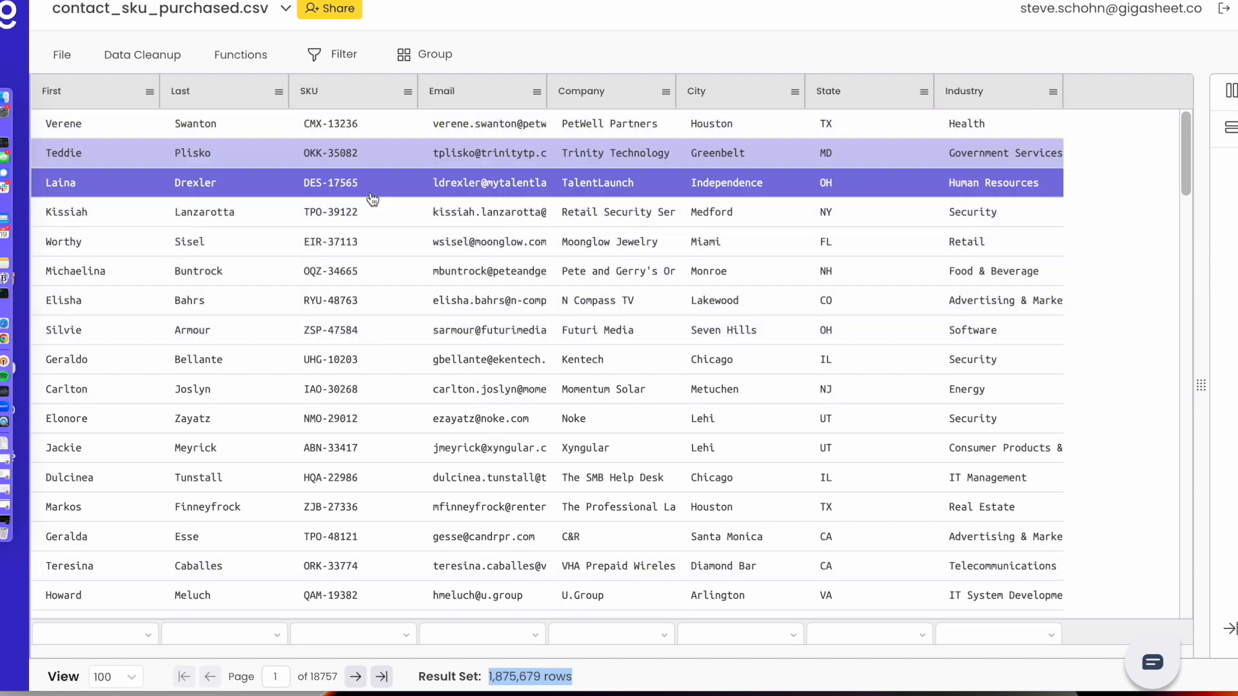
pyautogui.click(408, 91)
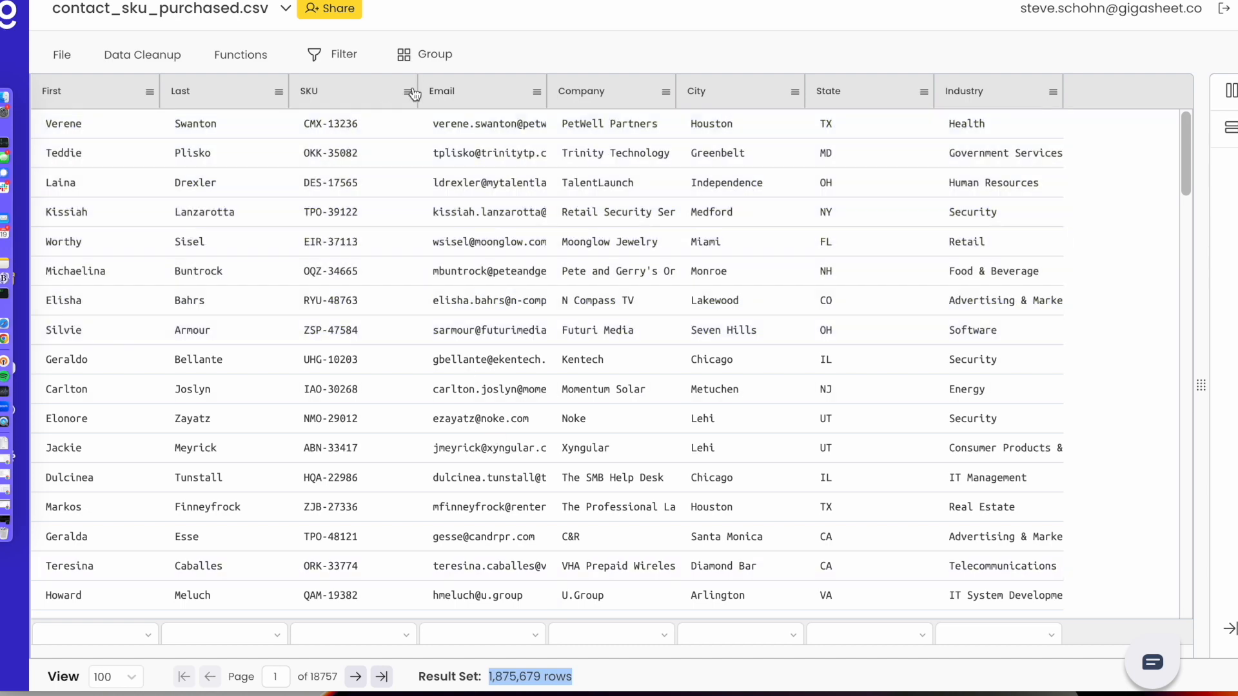
# Step: Group the rows by SKU so repeated SKUs show counts such as QAM-49571 with 7
pyautogui.click(412, 93)
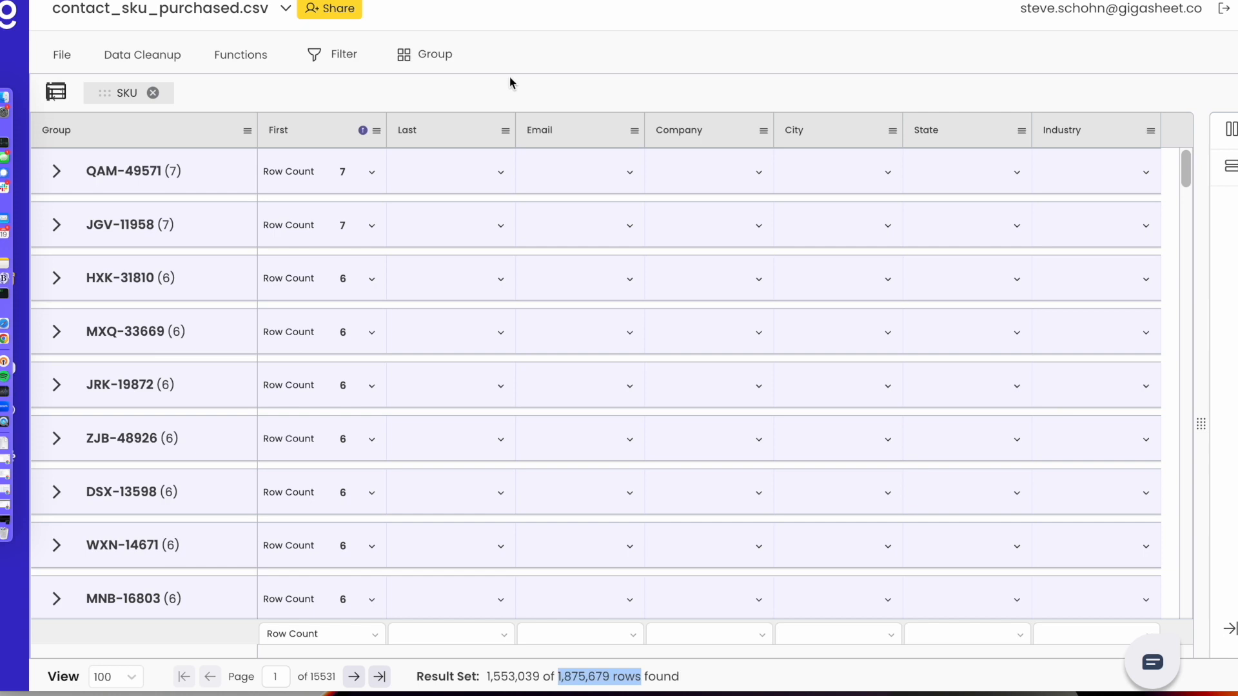
pyautogui.scroll(-3)
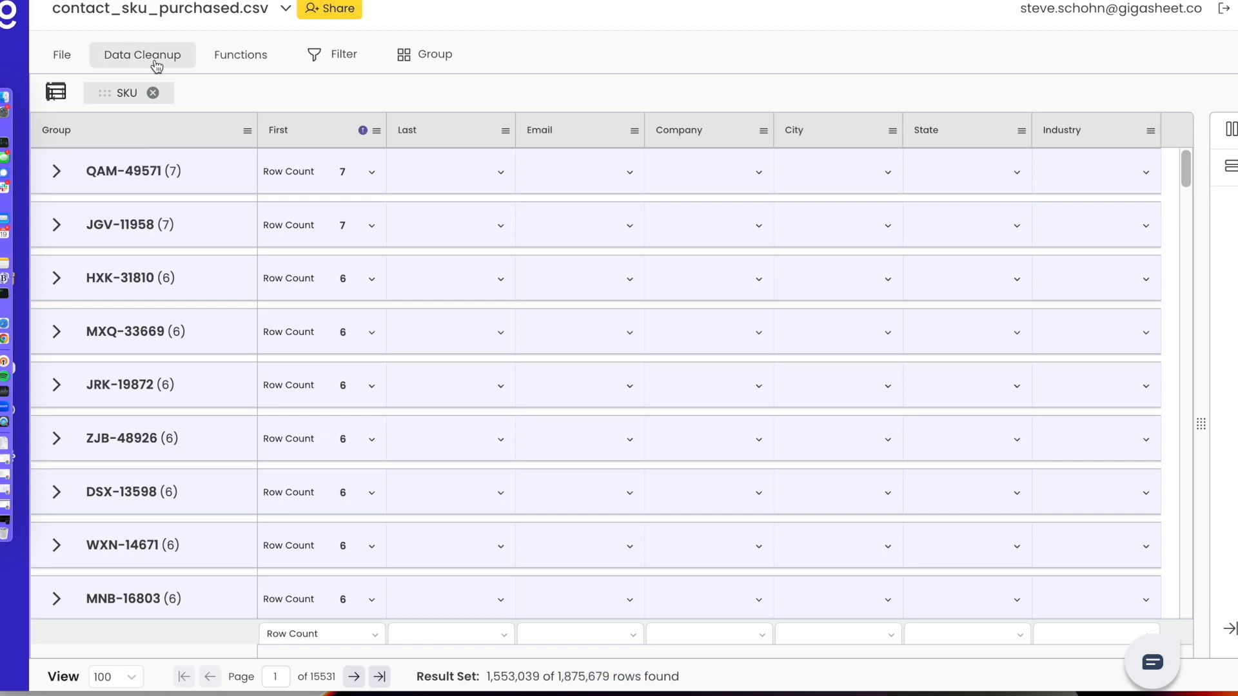
# Step: Run Delete Duplicates from Data Cleanup comparing rows on the SKU column only
pyautogui.click(142, 54)
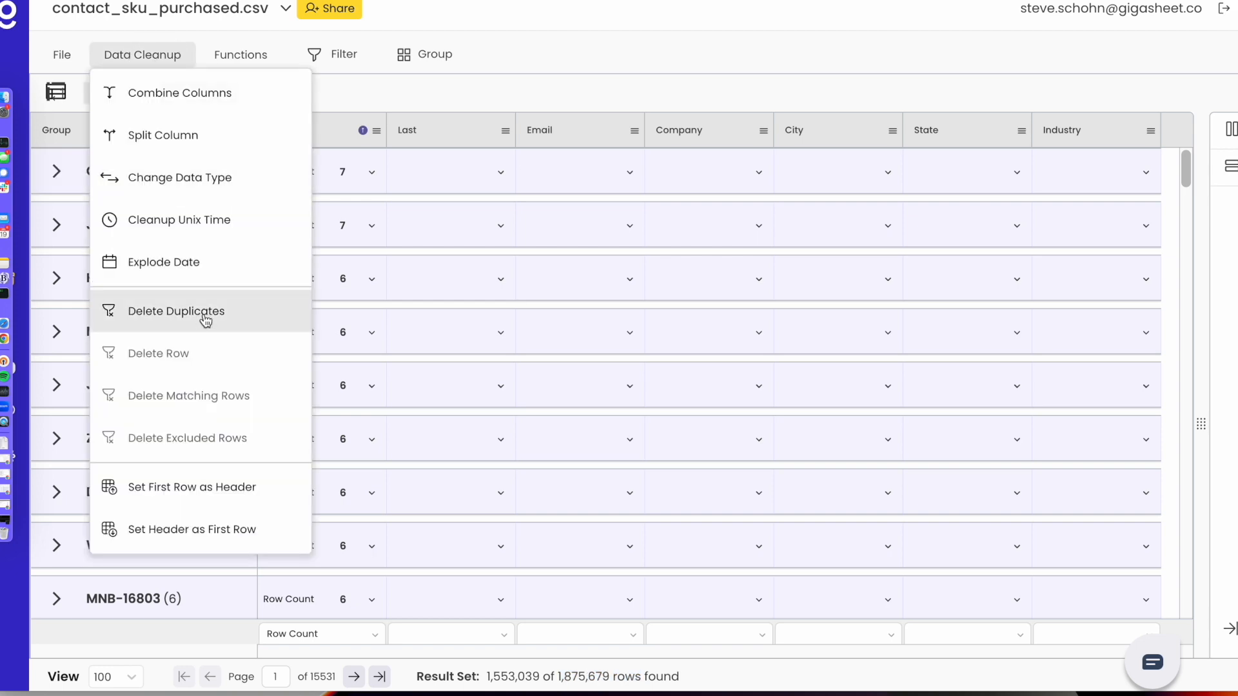
pyautogui.click(175, 310)
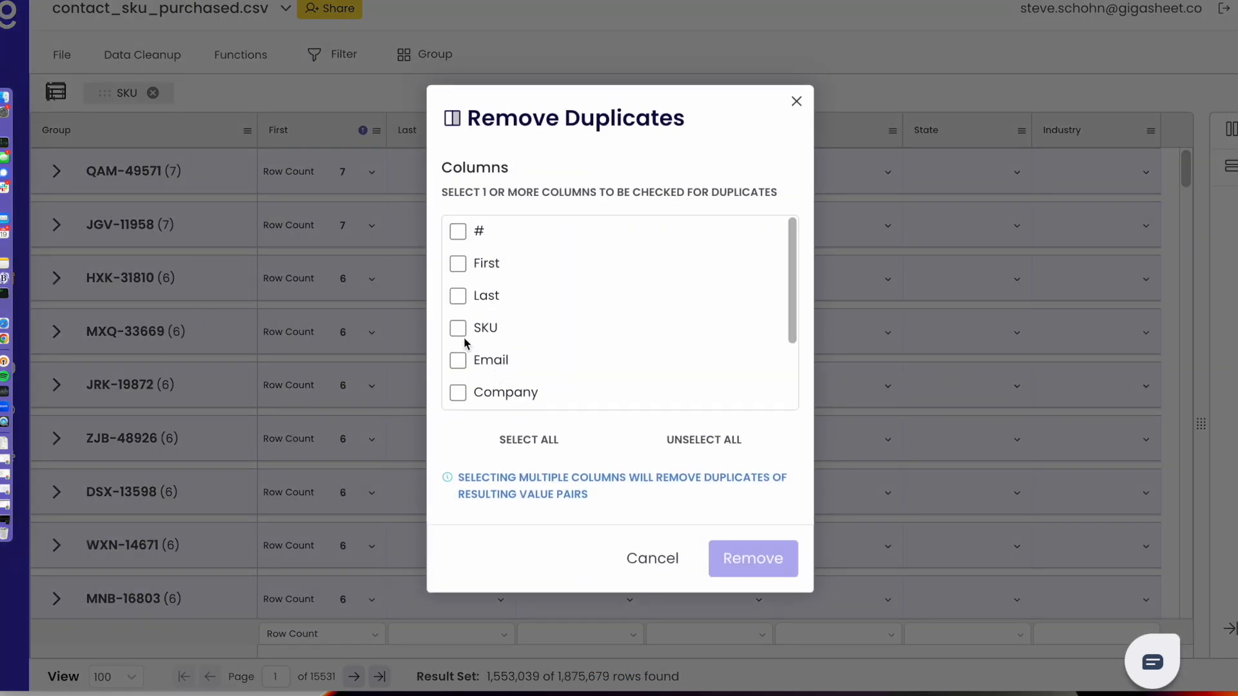
pyautogui.click(456, 328)
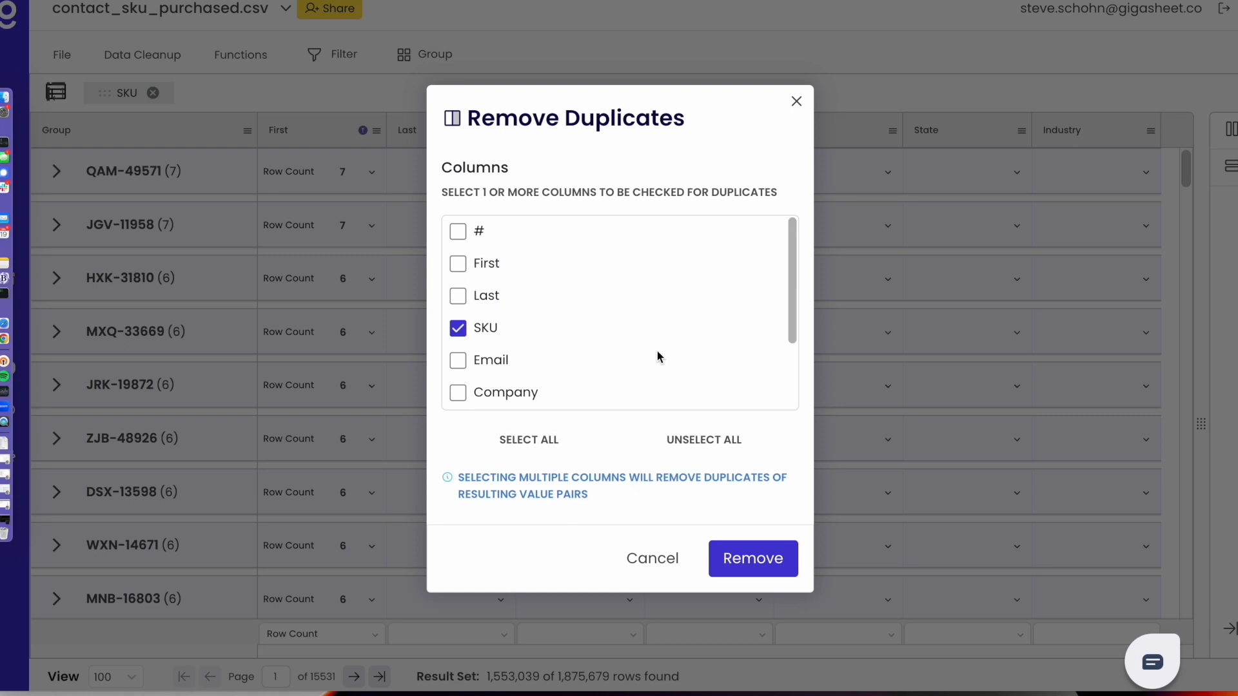
pyautogui.moveTo(680, 353)
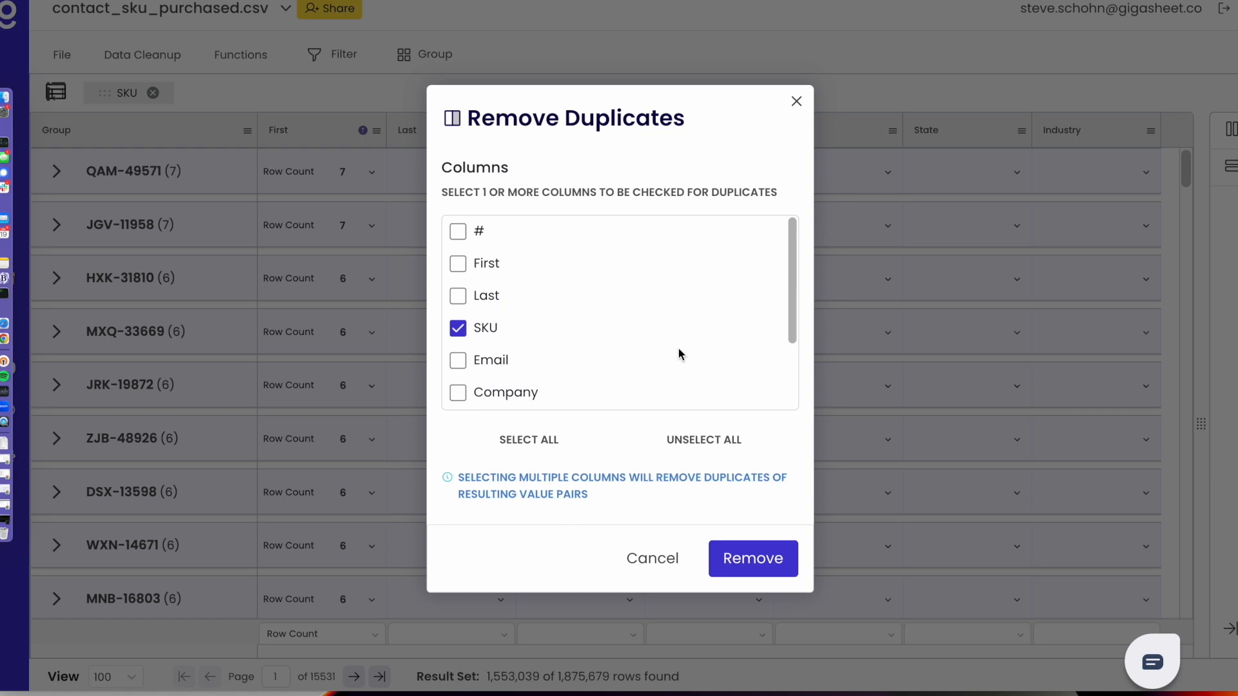
pyautogui.moveTo(530, 343)
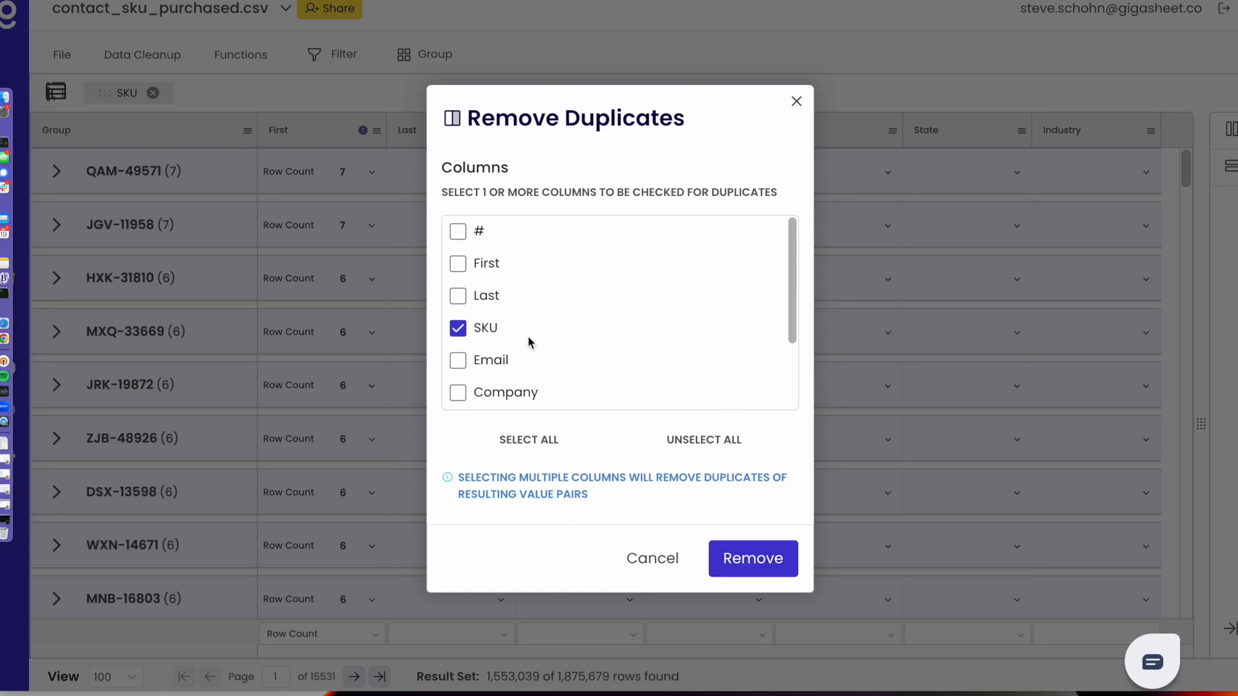
pyautogui.click(753, 558)
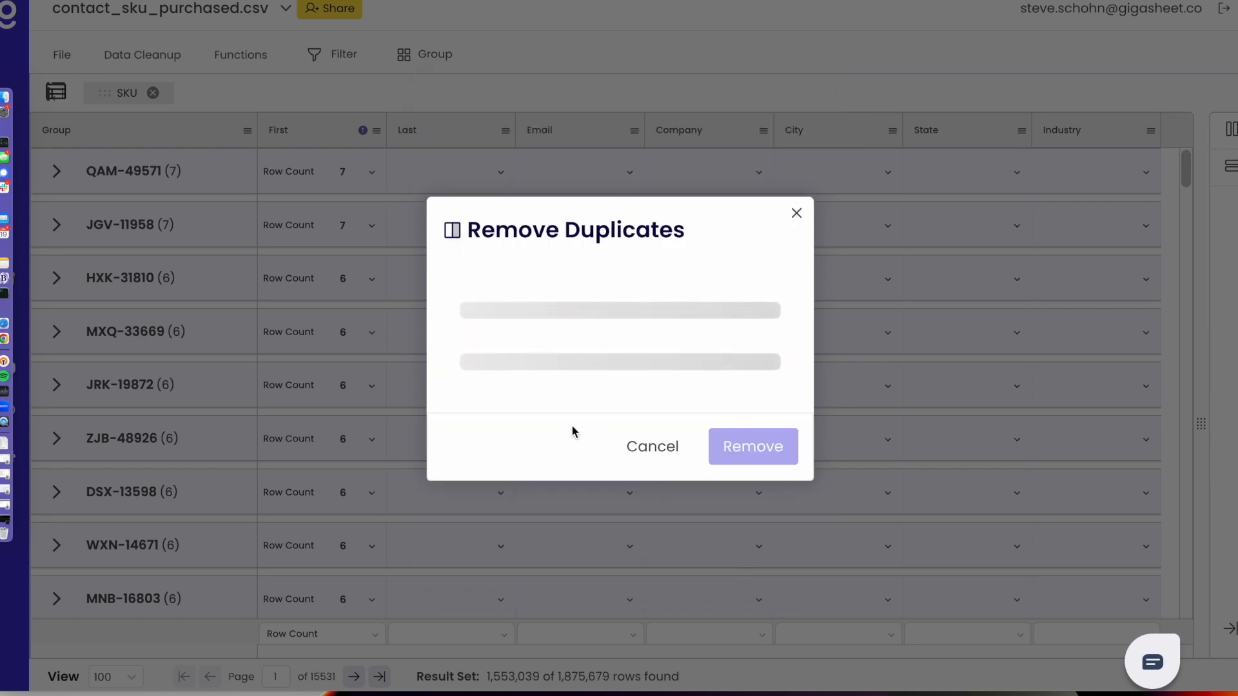
# Step: Confirm deleting the 322,640 duplicate-SKU rows, leaving 1,553,039 rows
pyautogui.click(753, 446)
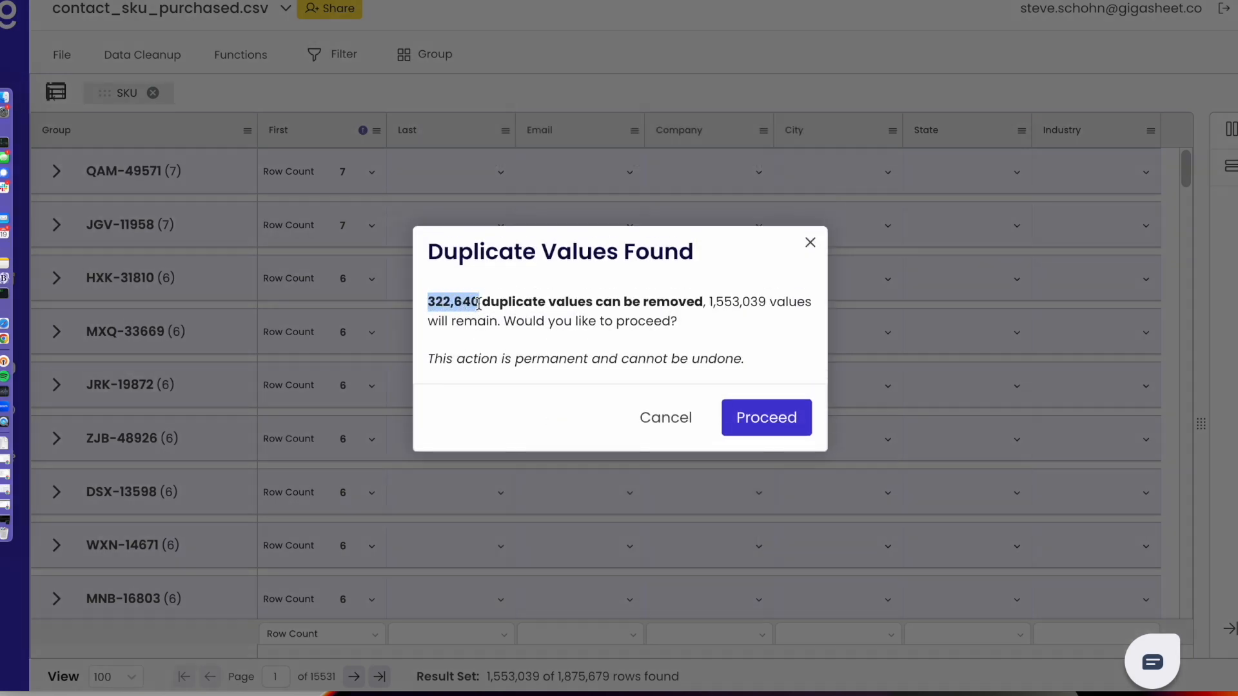
pyautogui.moveTo(519, 346)
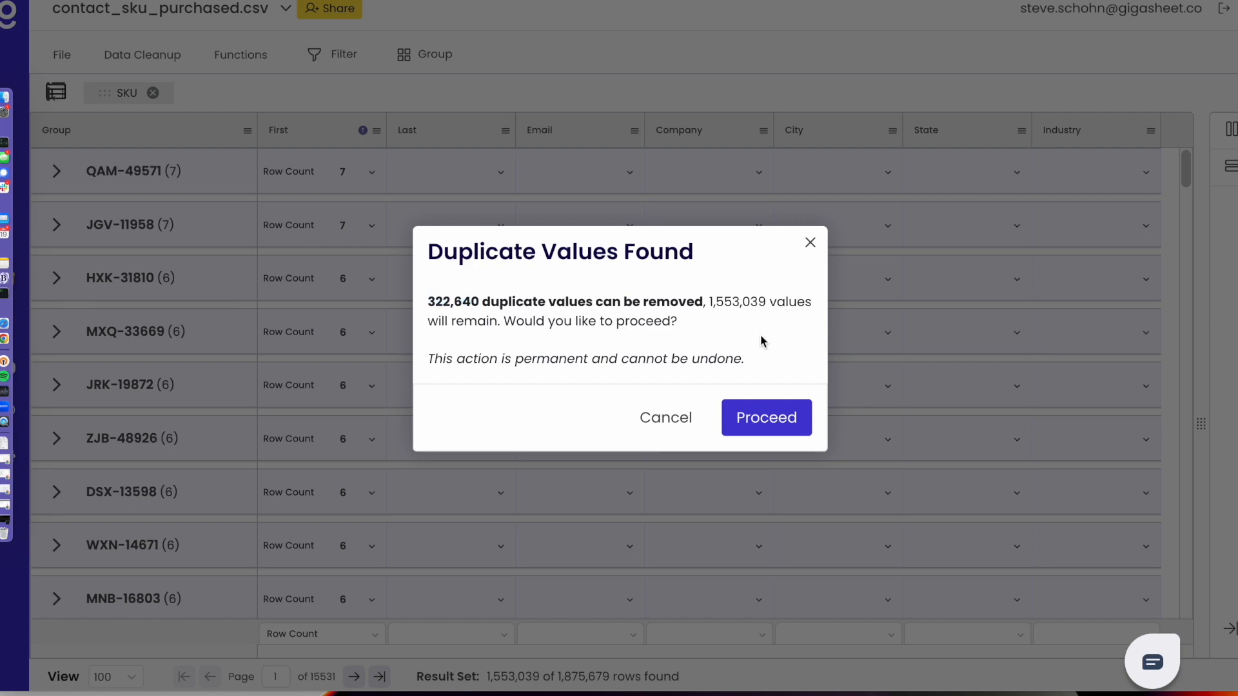
pyautogui.moveTo(750, 325)
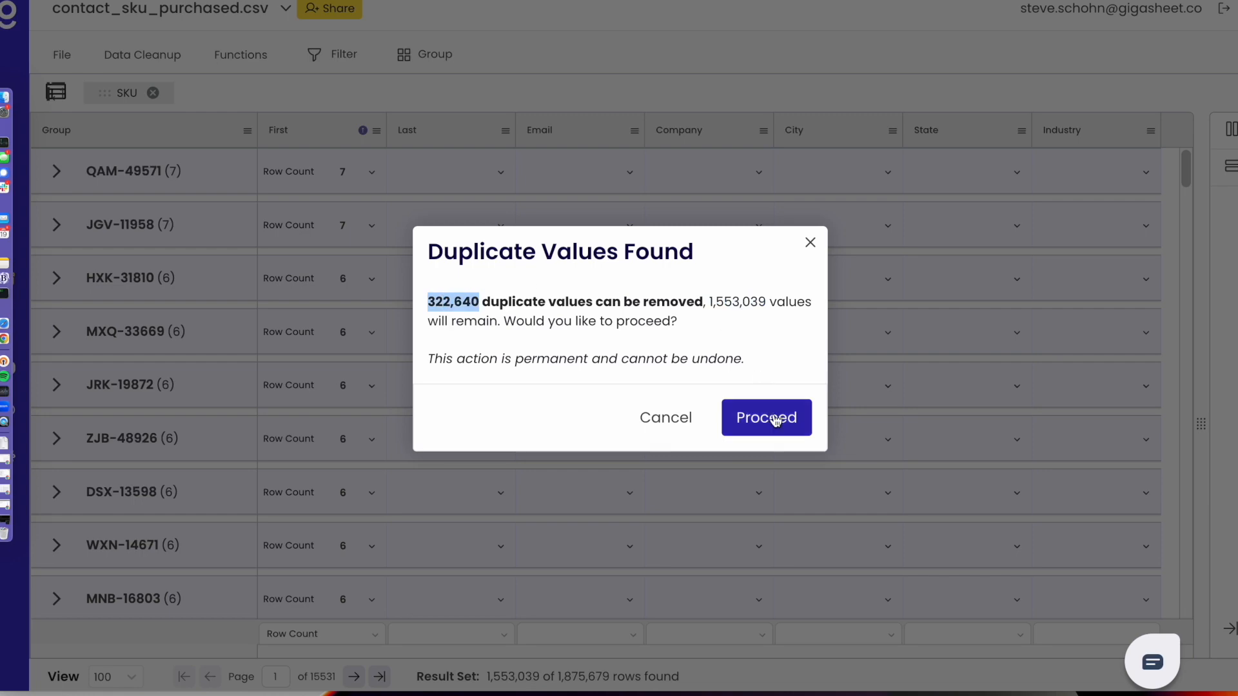
pyautogui.click(766, 418)
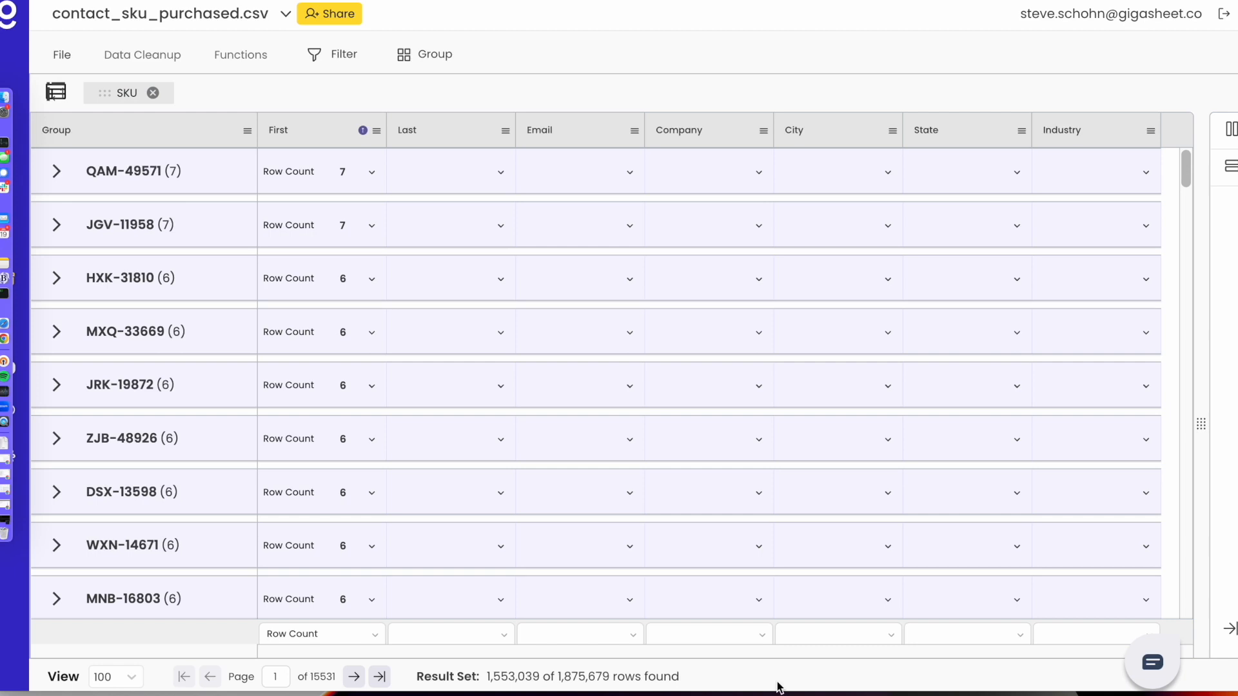
# Step: Verify the 1,553,039 row count and that SKU groups like ETZ-22832 each hold one row
pyautogui.click(1225, 132)
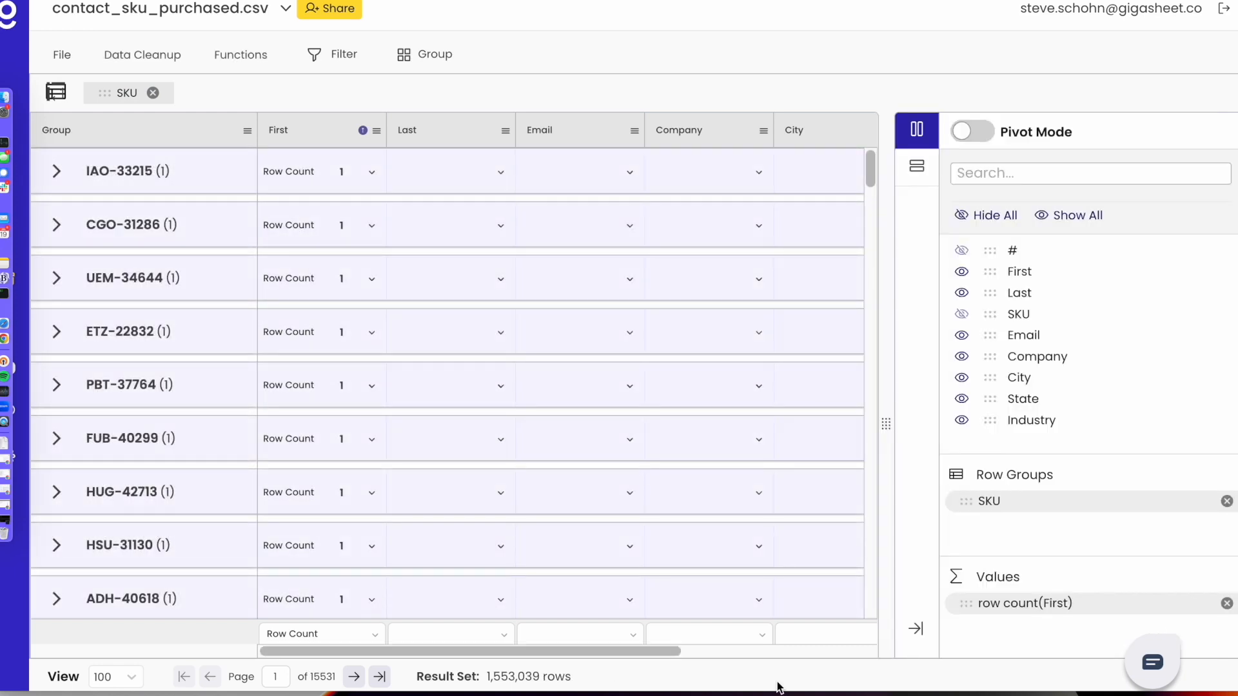
pyautogui.doubleClick(522, 676)
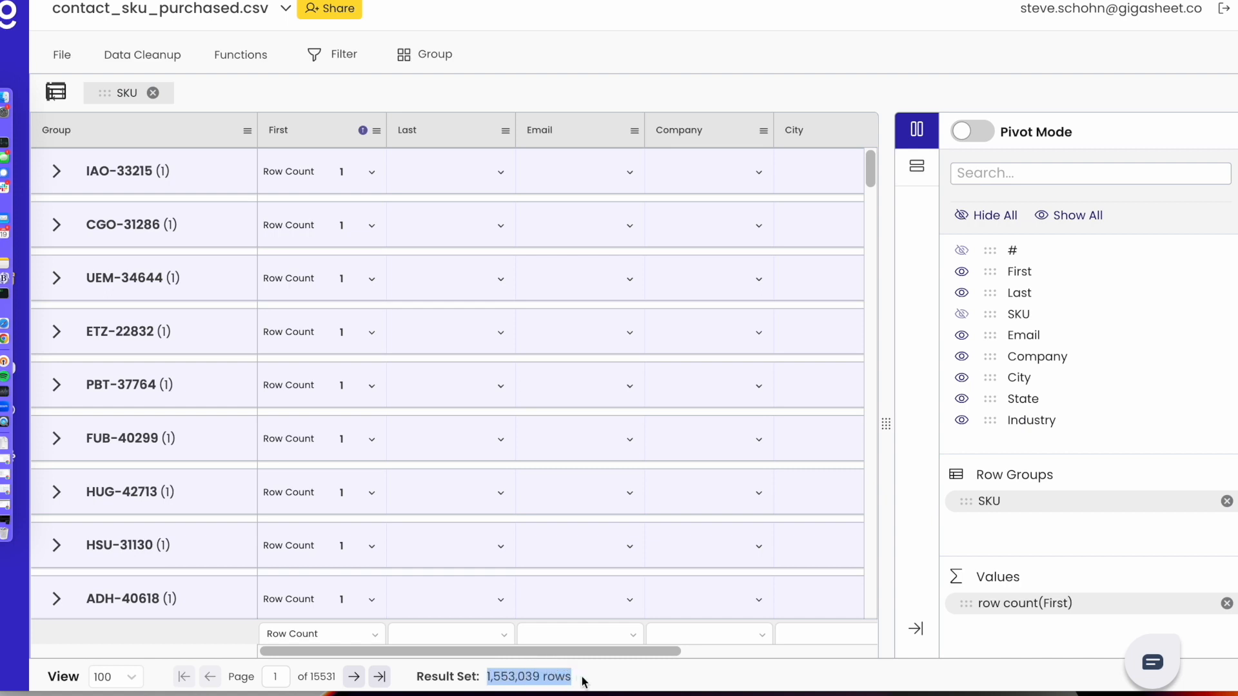
pyautogui.click(340, 332)
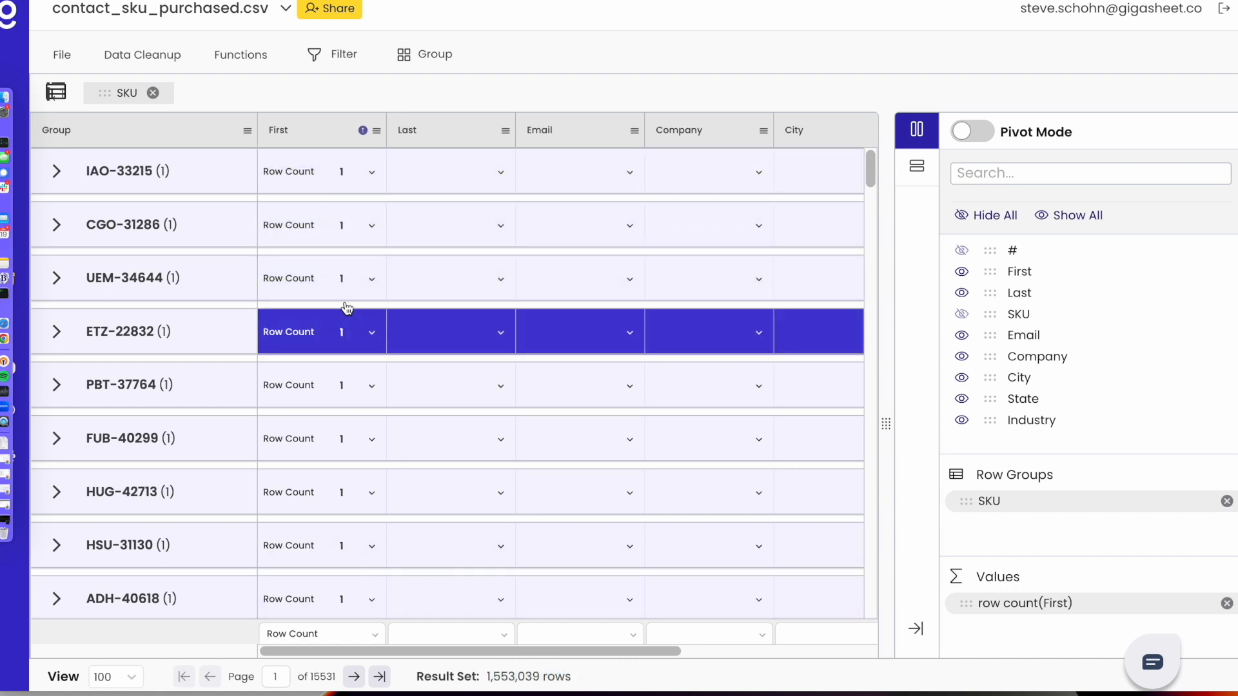
pyautogui.scroll(-3)
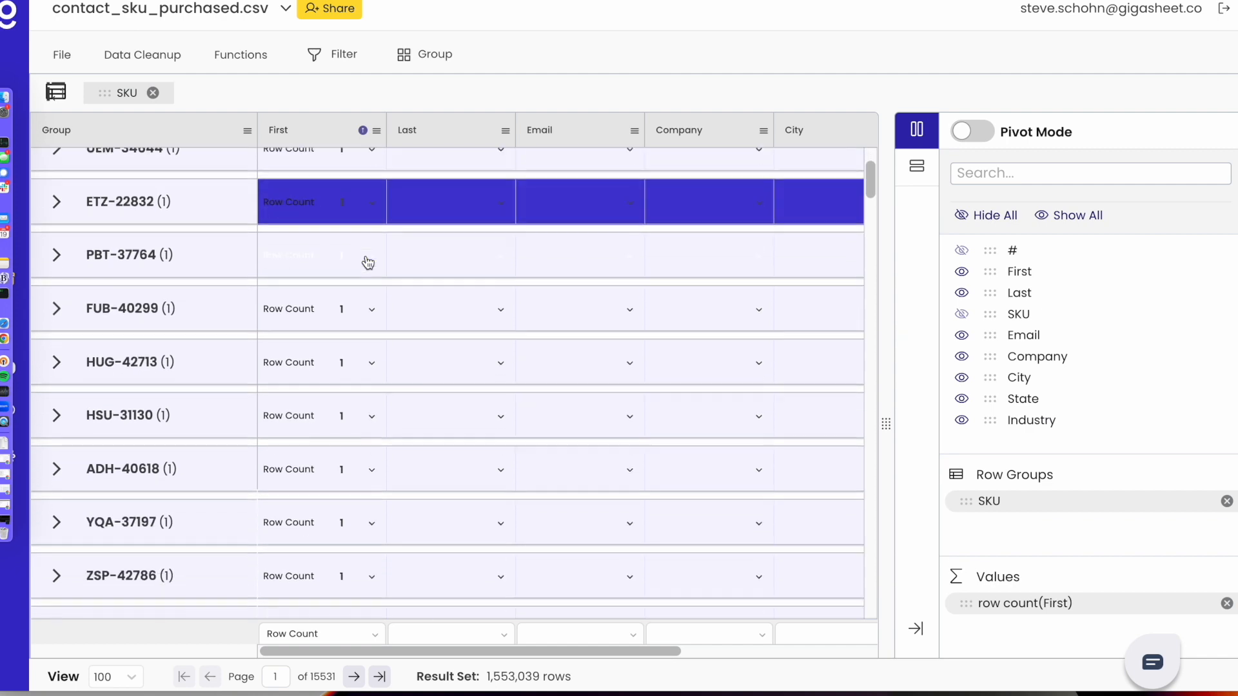
pyautogui.scroll(-3)
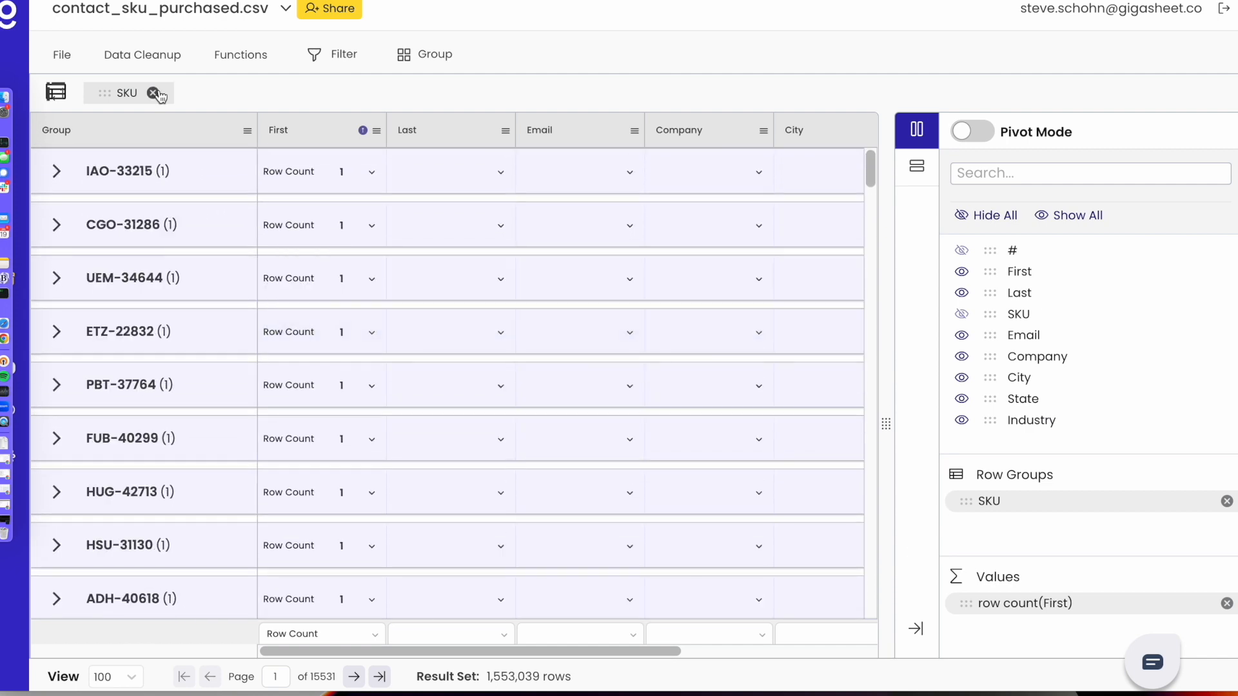
# Step: Remove the SKU grouping to show the 1,553,039 rows as a flat list
pyautogui.click(1225, 518)
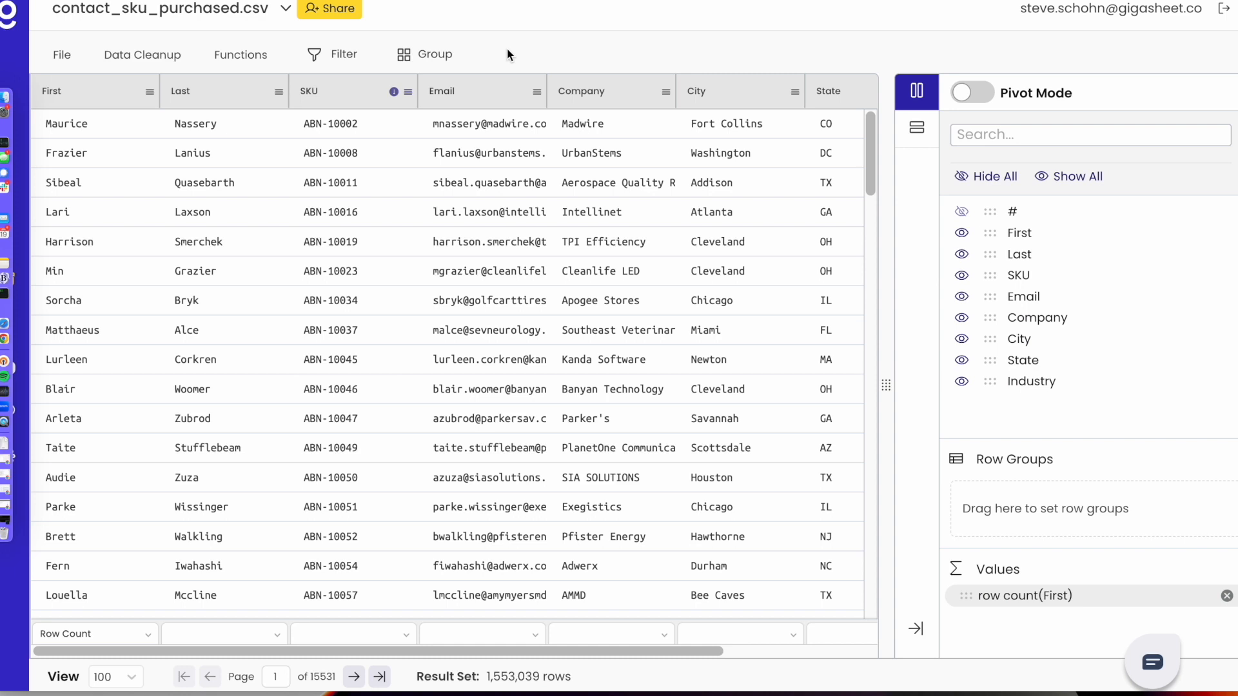
pyautogui.click(213, 124)
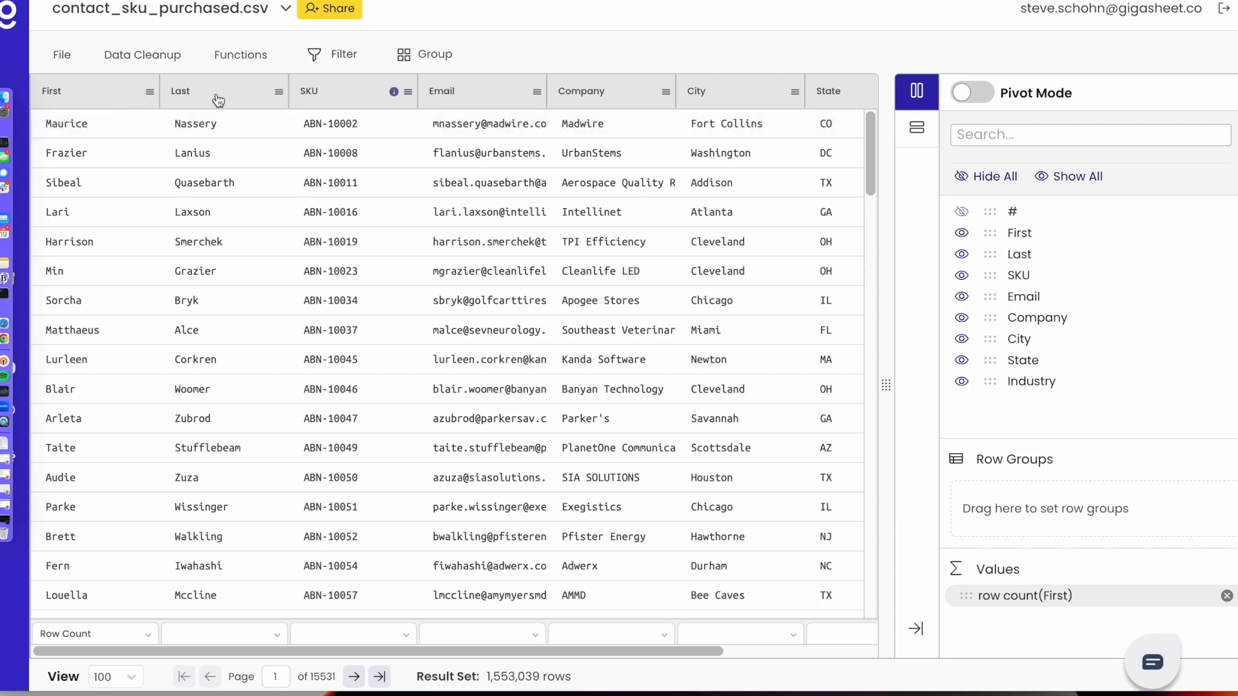
pyautogui.moveTo(225, 34)
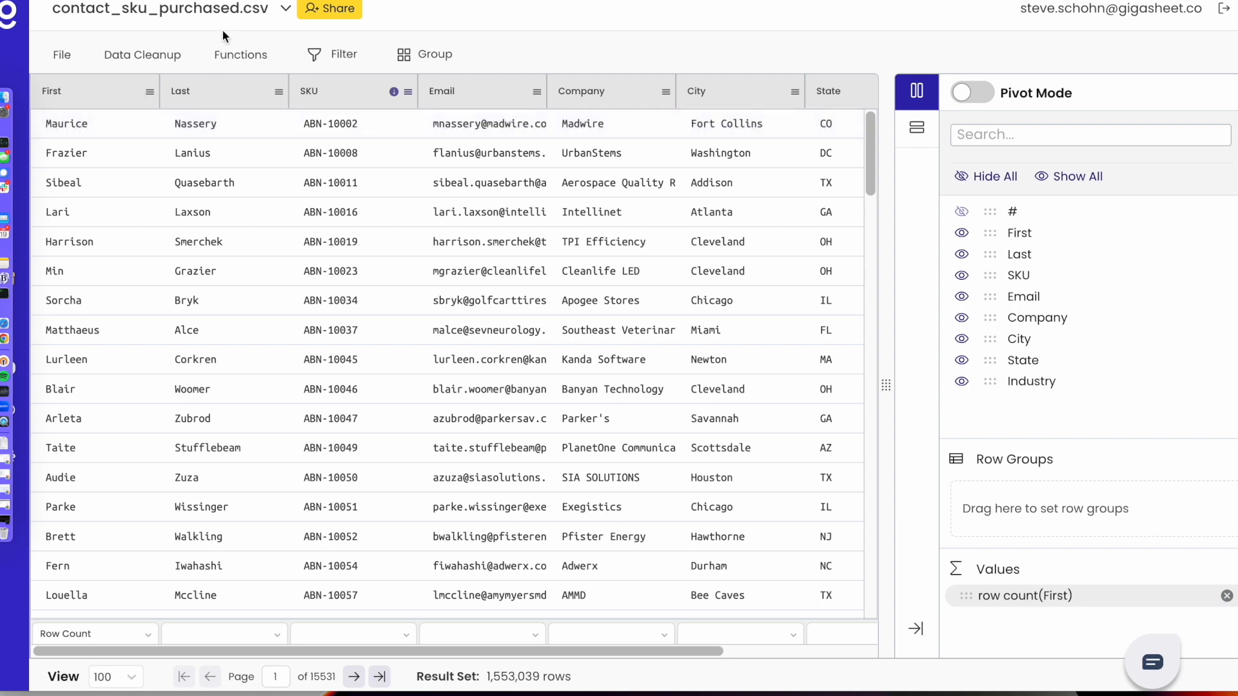
# Step: Start Delete Duplicates comparing the First and Last name columns together
pyautogui.click(141, 55)
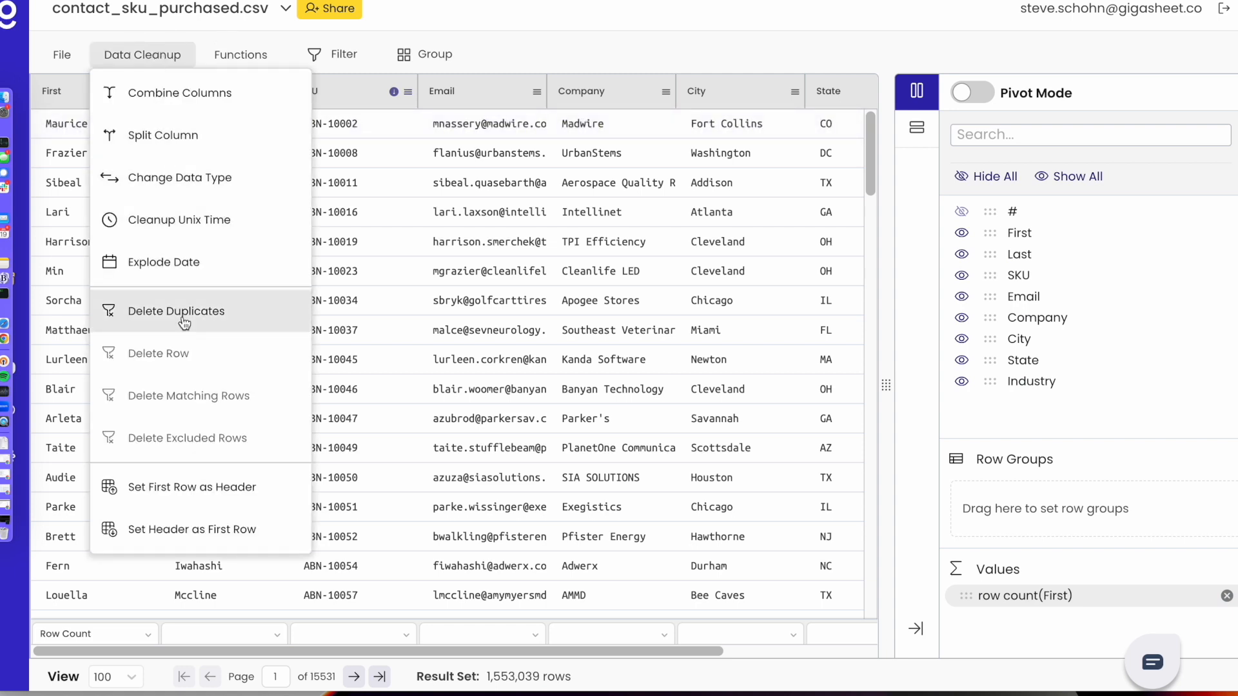
pyautogui.click(175, 311)
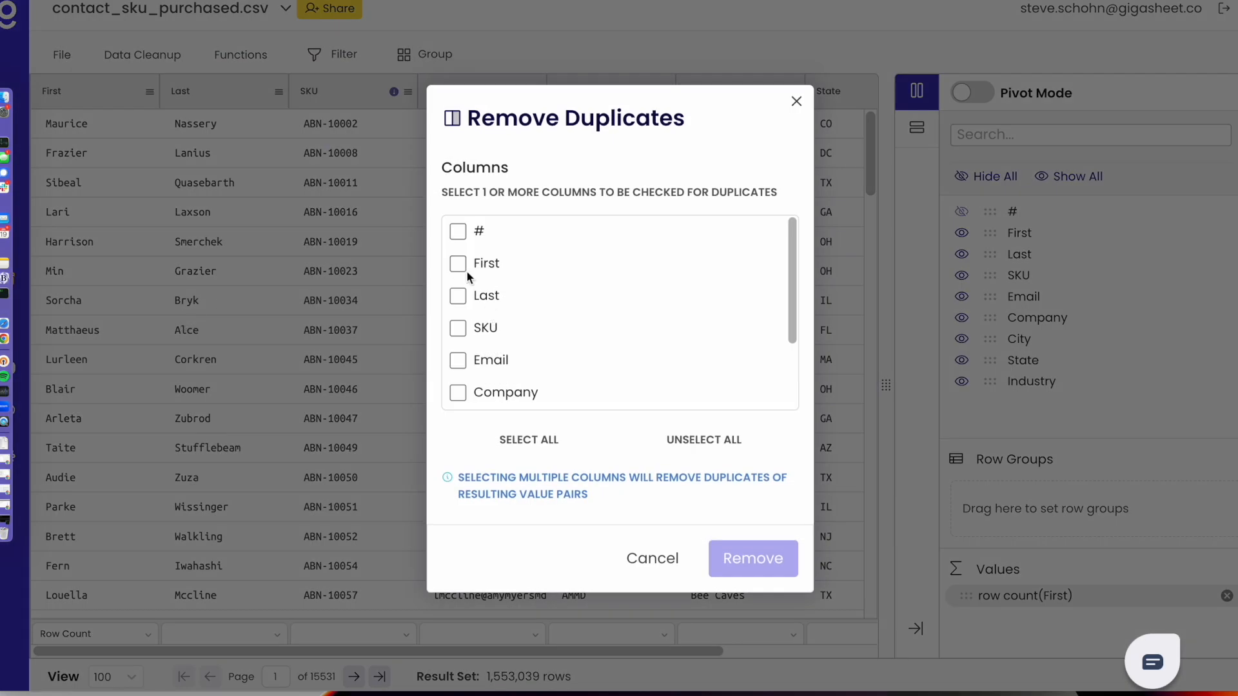
pyautogui.click(456, 295)
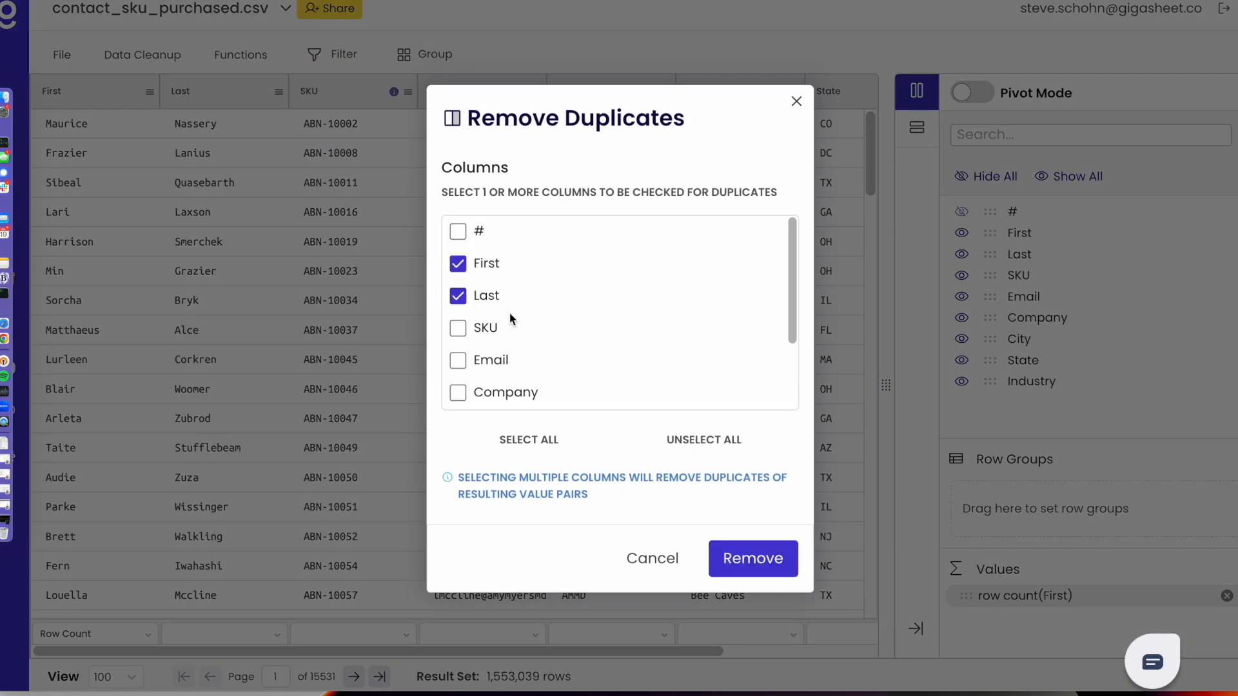
pyautogui.click(753, 558)
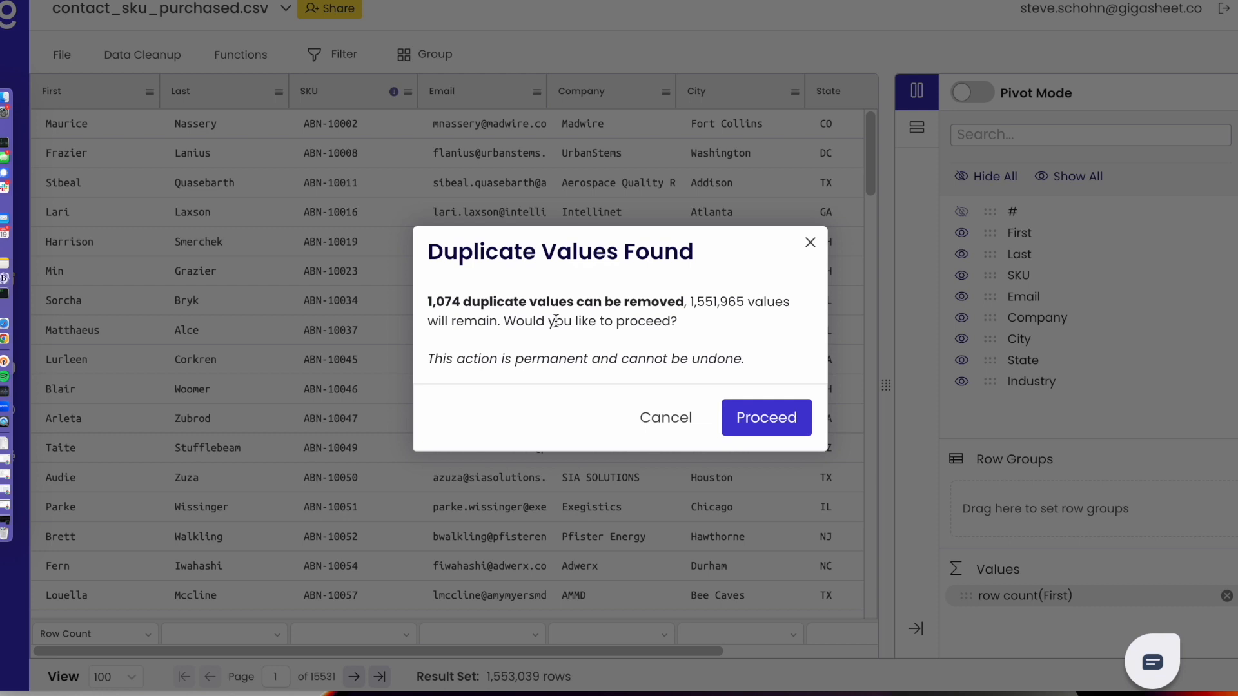
pyautogui.moveTo(629, 326)
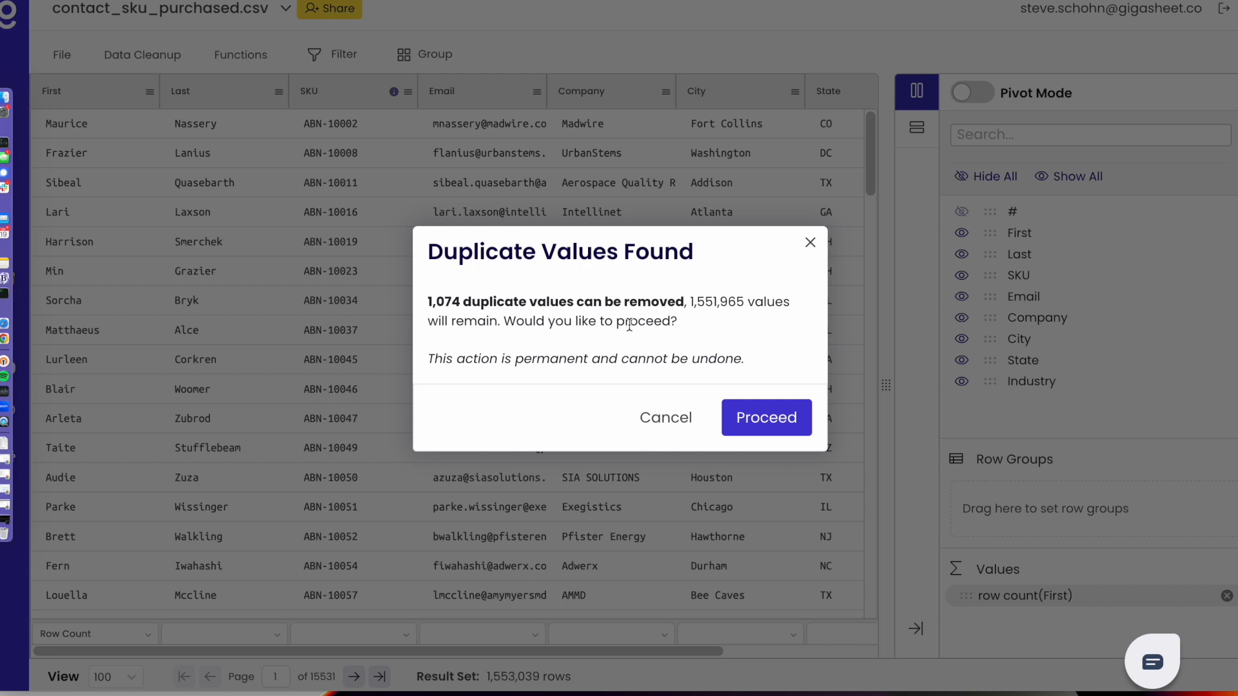
pyautogui.moveTo(714, 335)
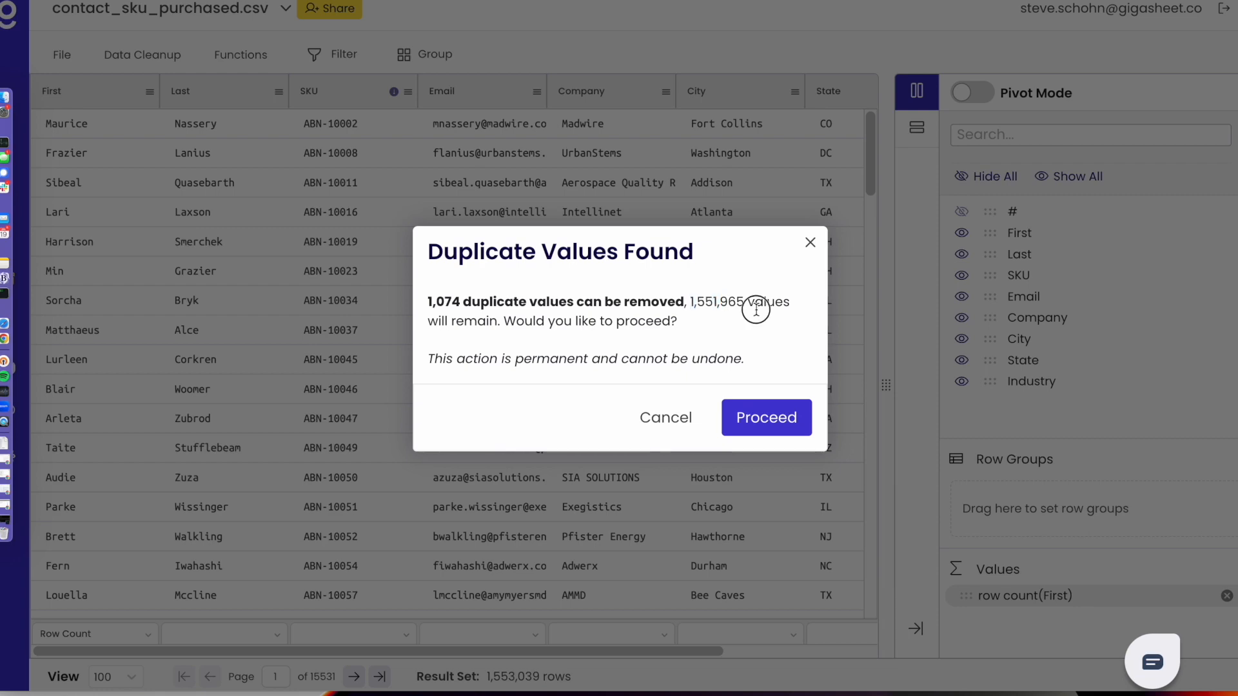
# Step: Confirm deleting the 1,074 duplicate name-pair rows, leaving 1,551,965 rows
pyautogui.click(765, 417)
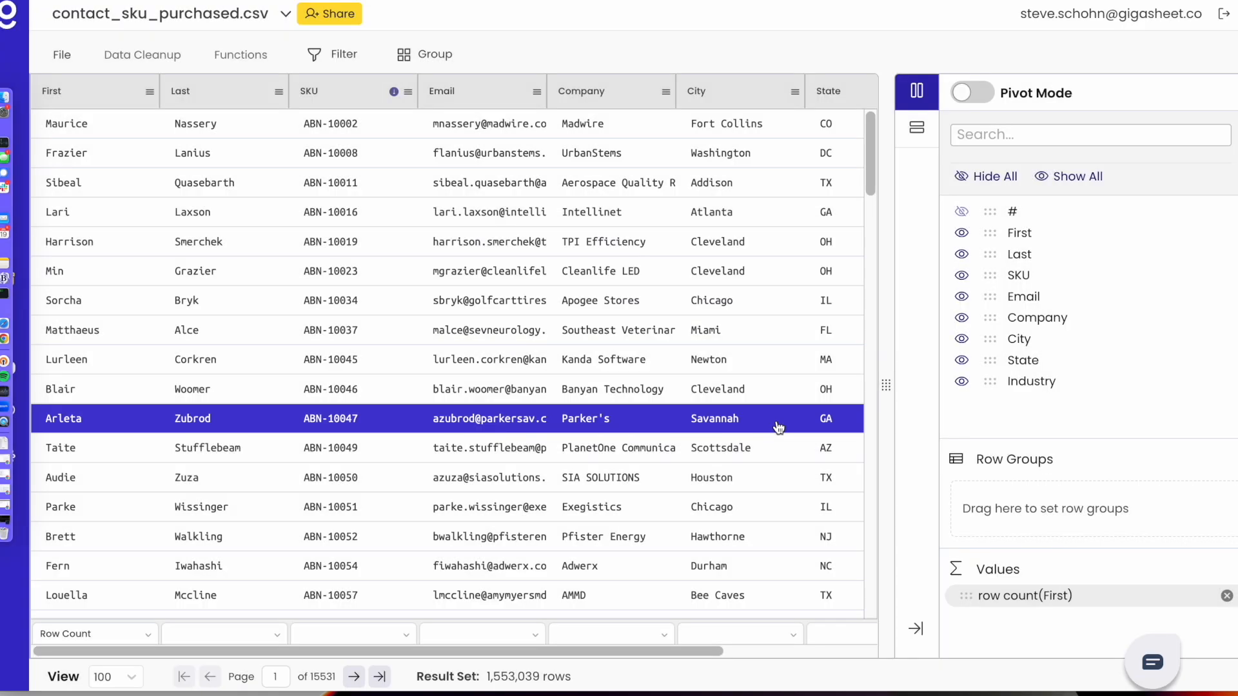